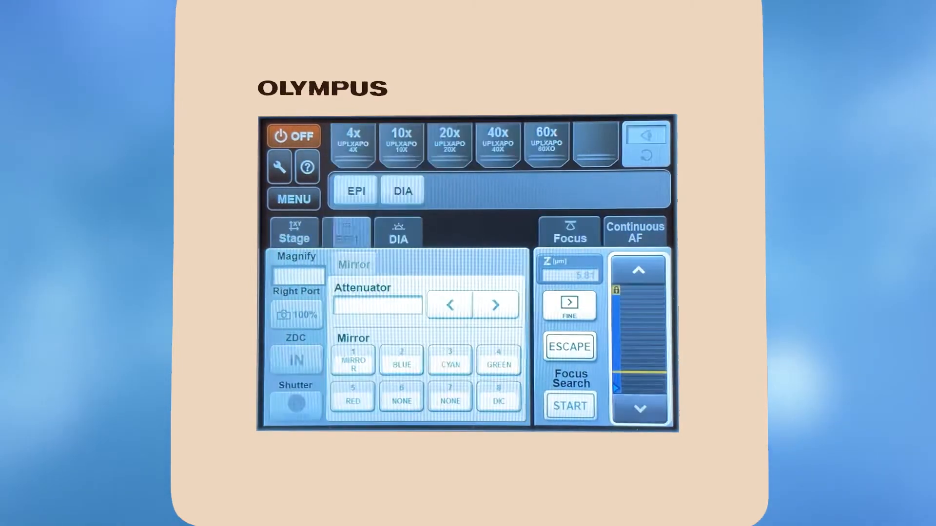
Engage the 20x objective, close the shutter and select epi mirror 4 GREEN on EPI1
click(347, 232)
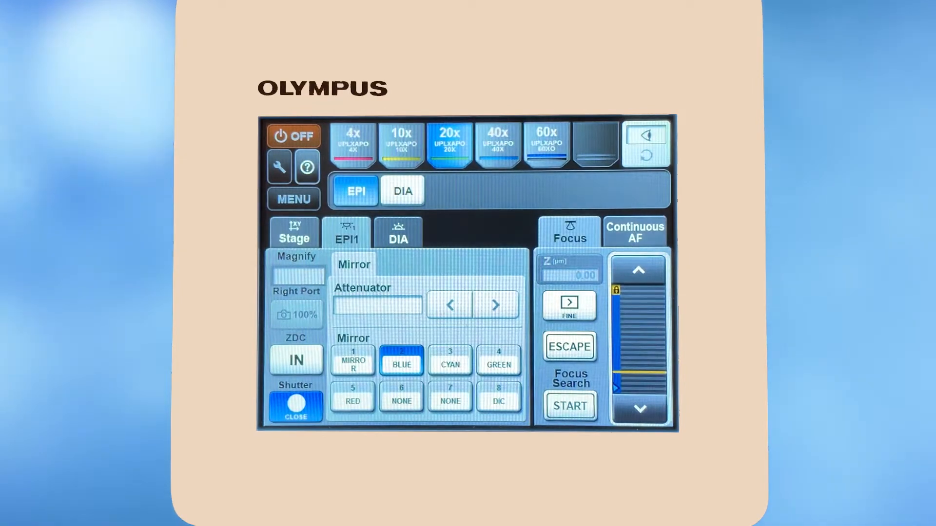
click(296, 407)
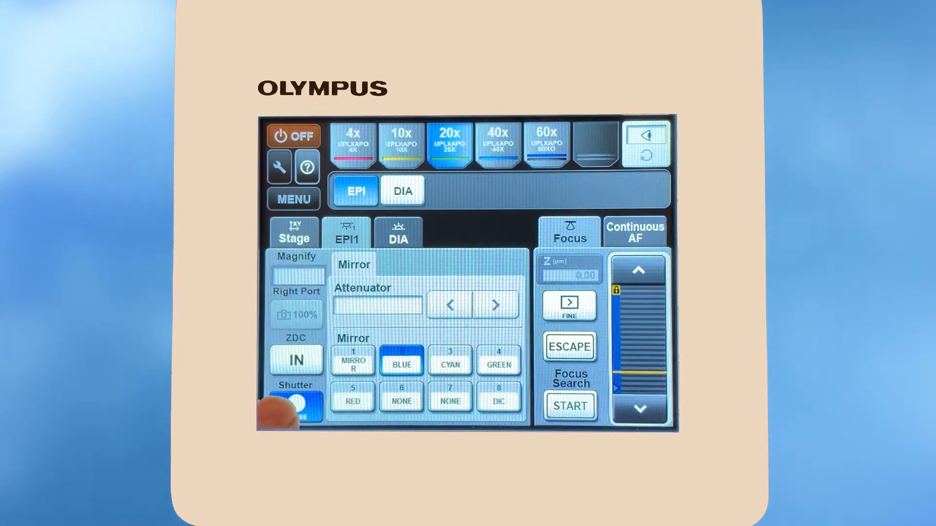
click(296, 407)
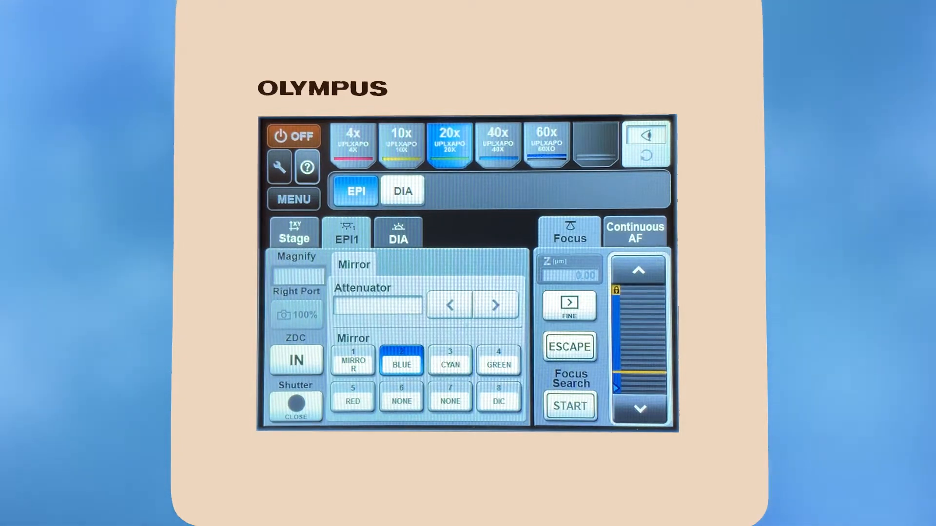
click(450, 396)
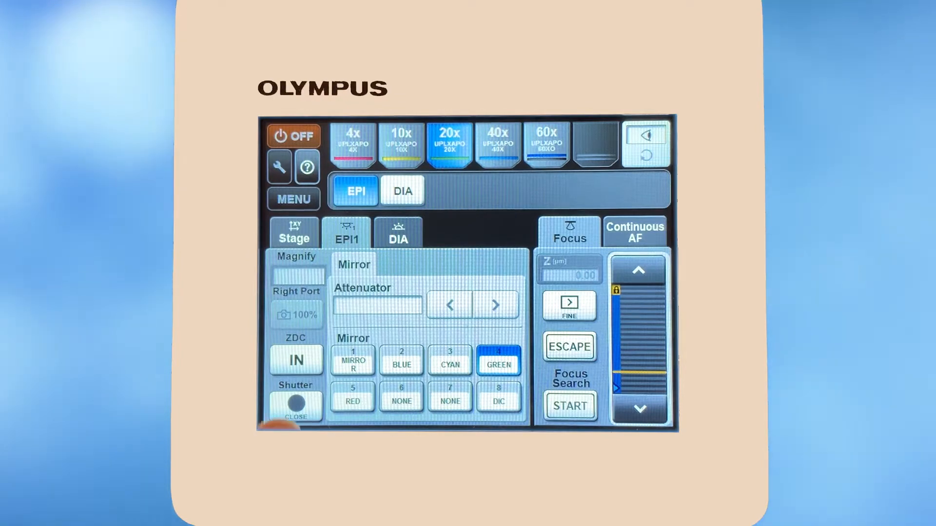
click(297, 407)
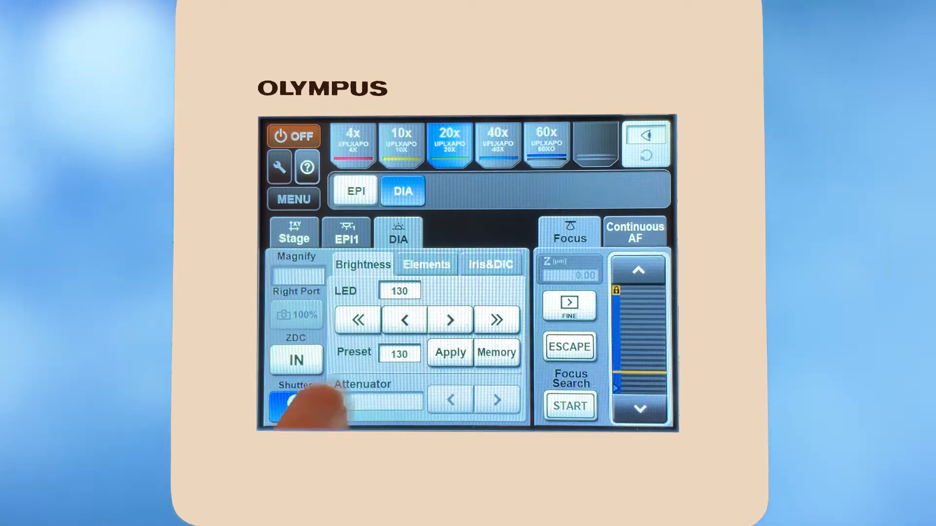
Open the shutter and switch illumination to transmitted DIA light
click(426, 264)
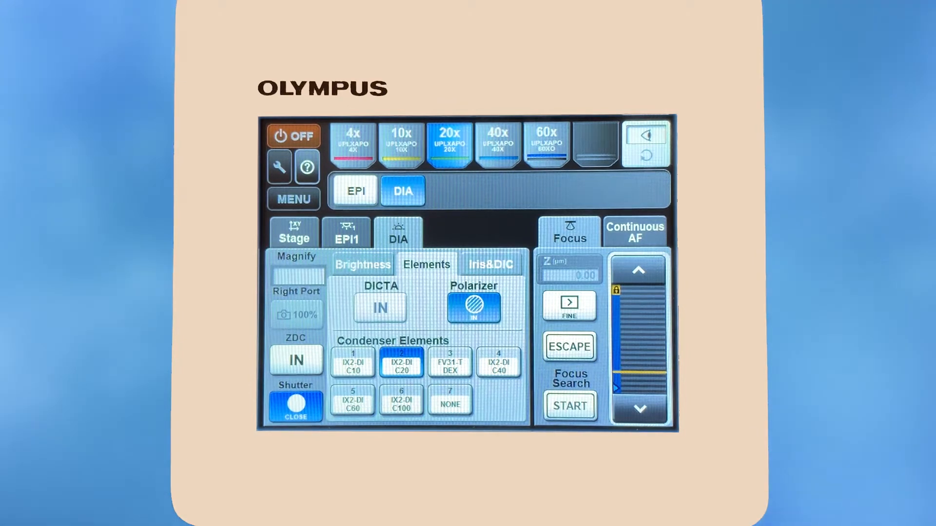
click(293, 232)
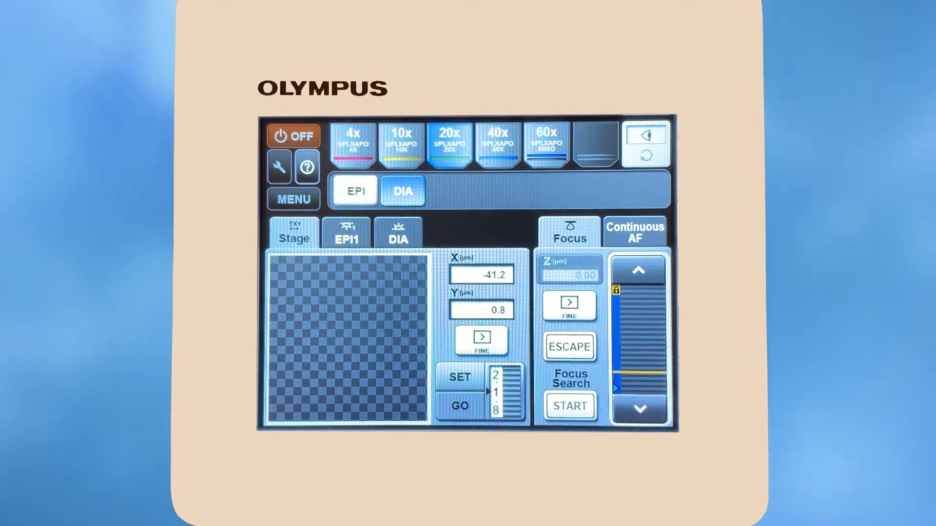
Select mirror 8 DIC on EPI1 and switch ZDC to IN
click(346, 233)
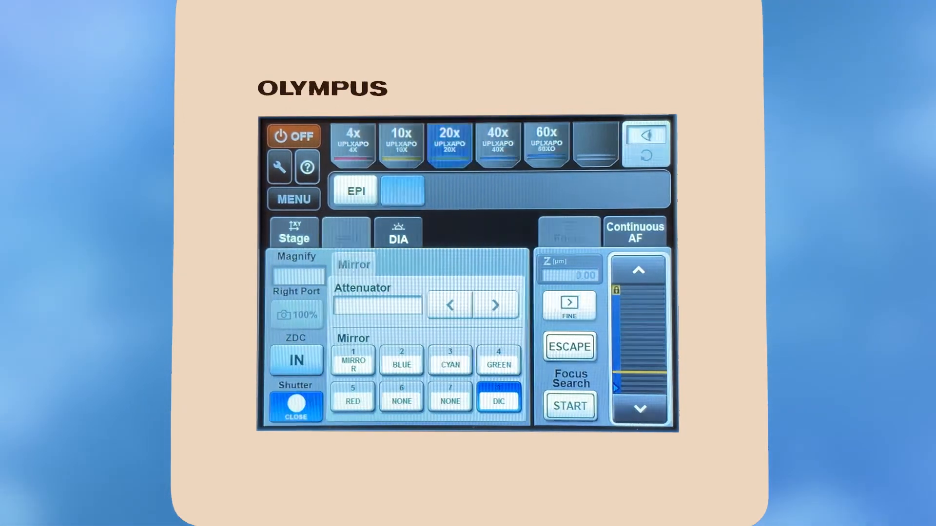
click(402, 190)
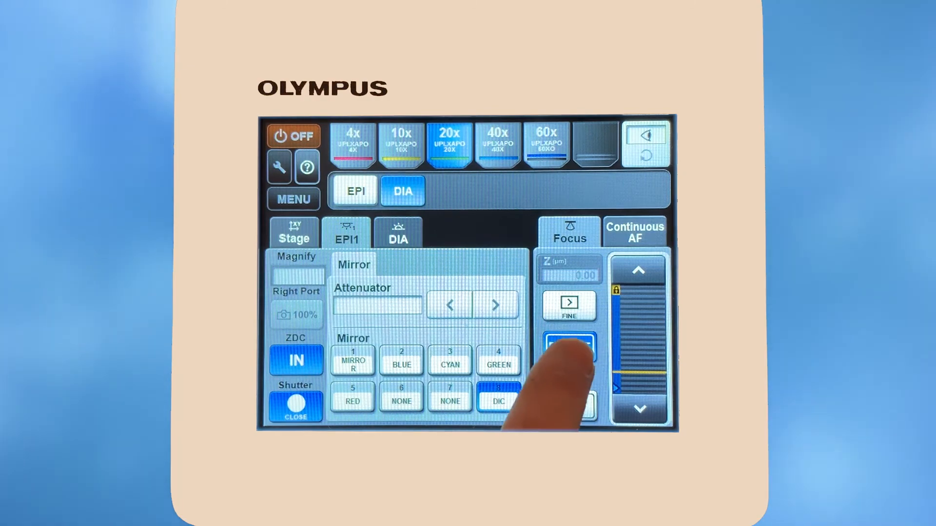
click(568, 351)
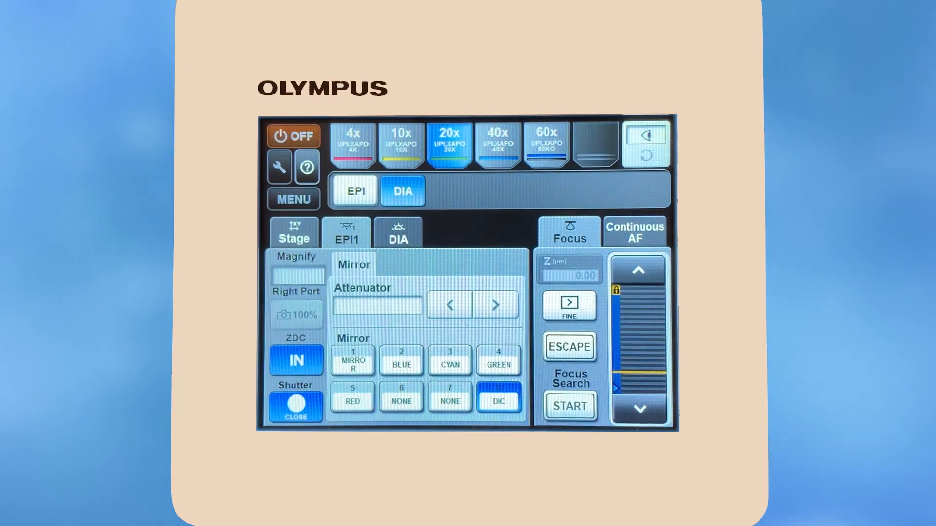